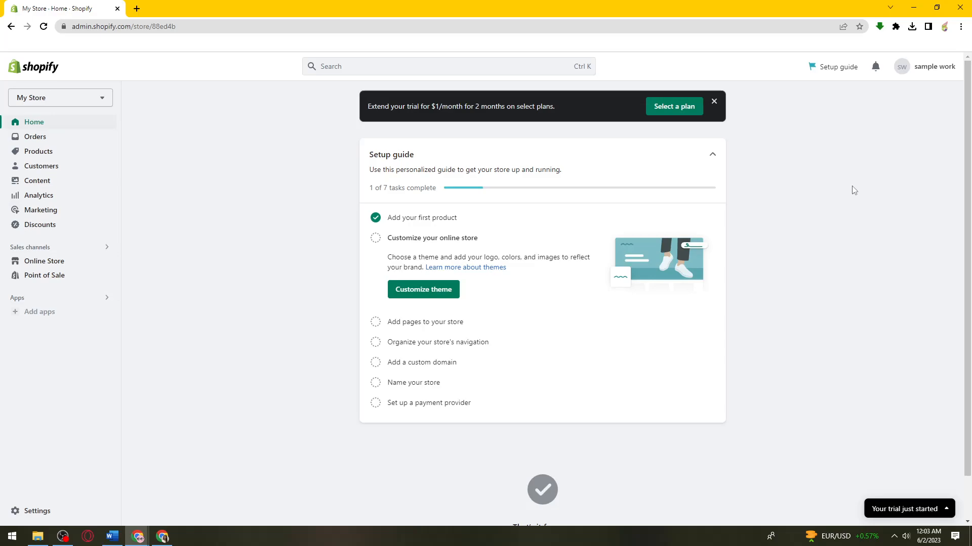
mouse_move(44, 261)
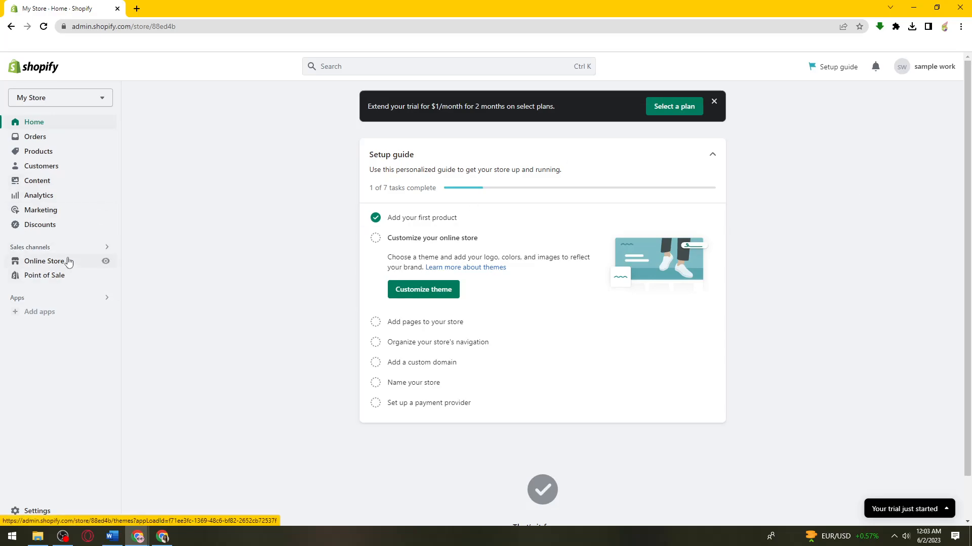
- Open Online Store under Sales channels in the store admin sidebar
left_click(44, 261)
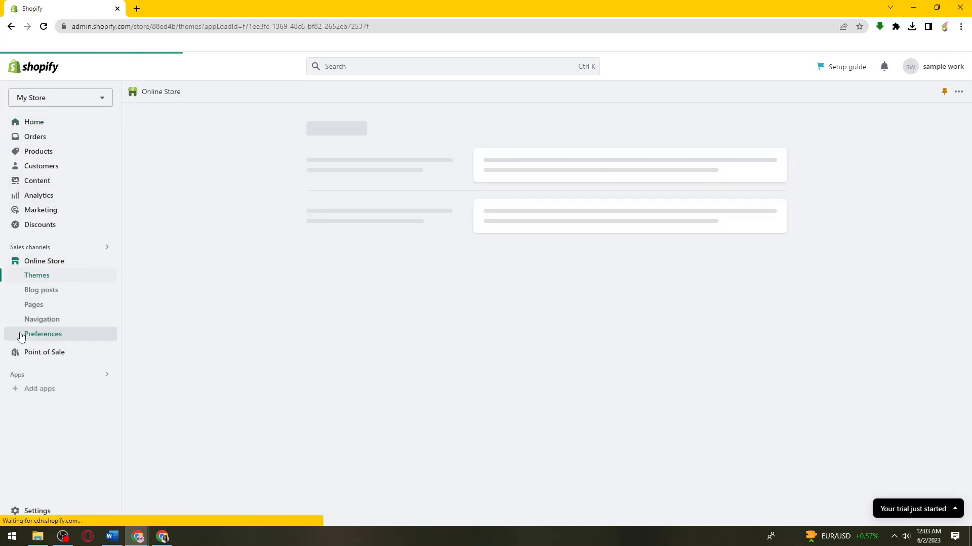
- In Online Store preferences, enter the meta description 'STORE IS UNDER CONSTRUCTION'
left_click(43, 334)
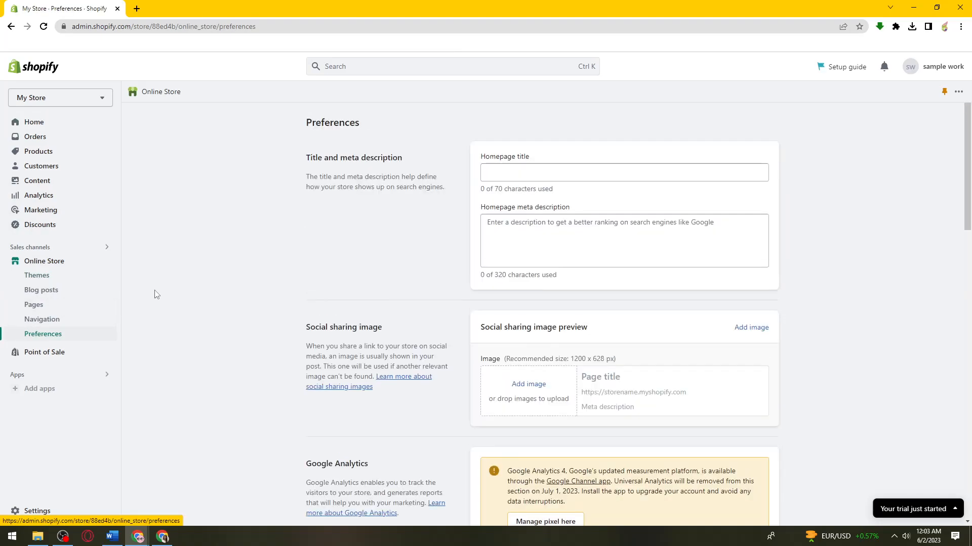
scroll("down", 3)
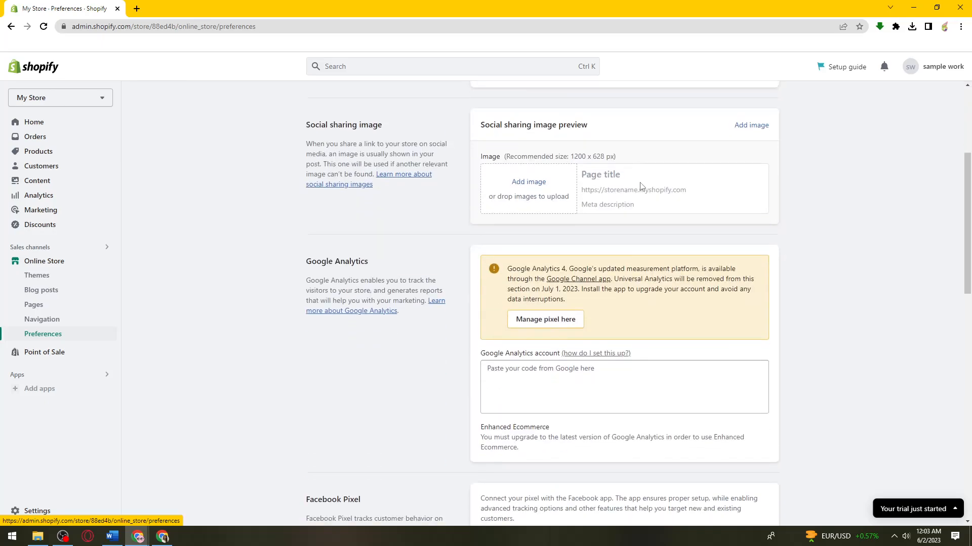
scroll("down", 3)
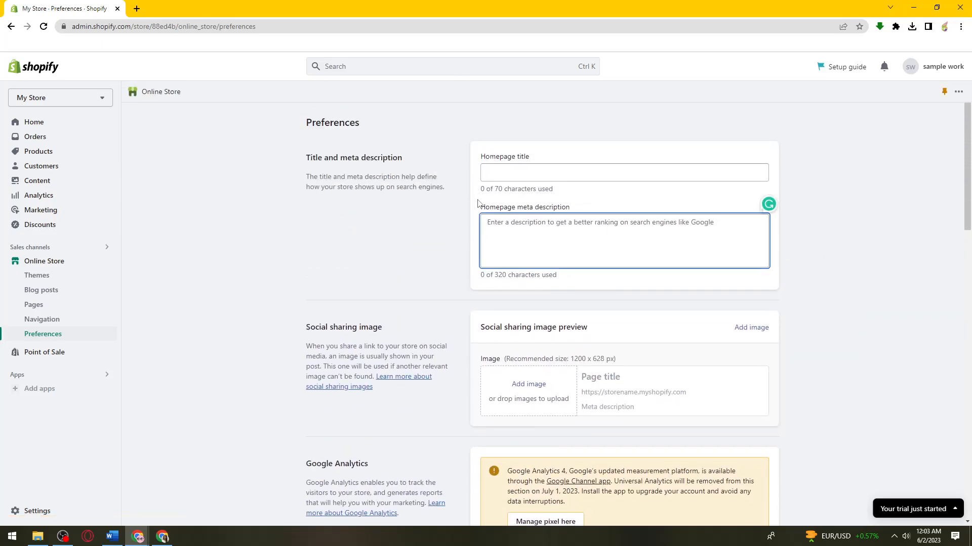
type("UN")
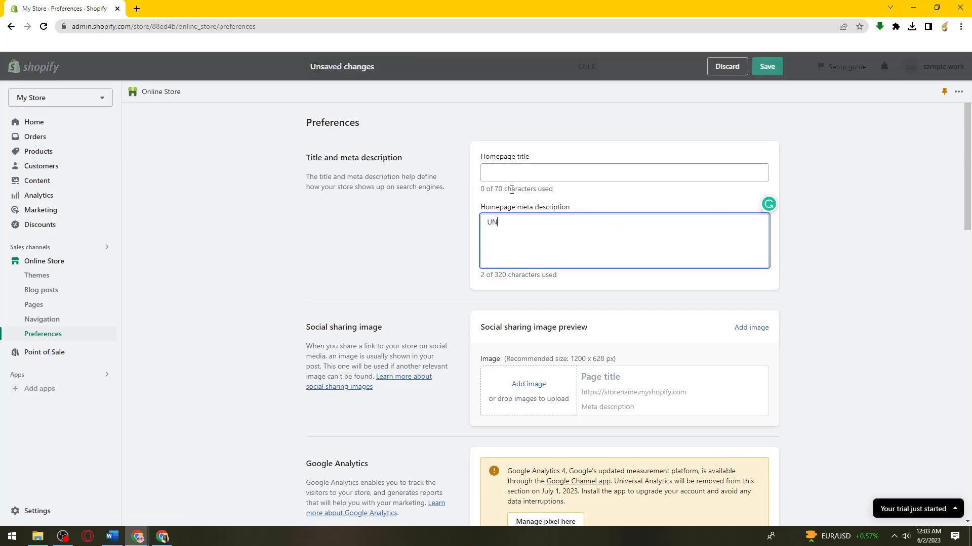
type("D")
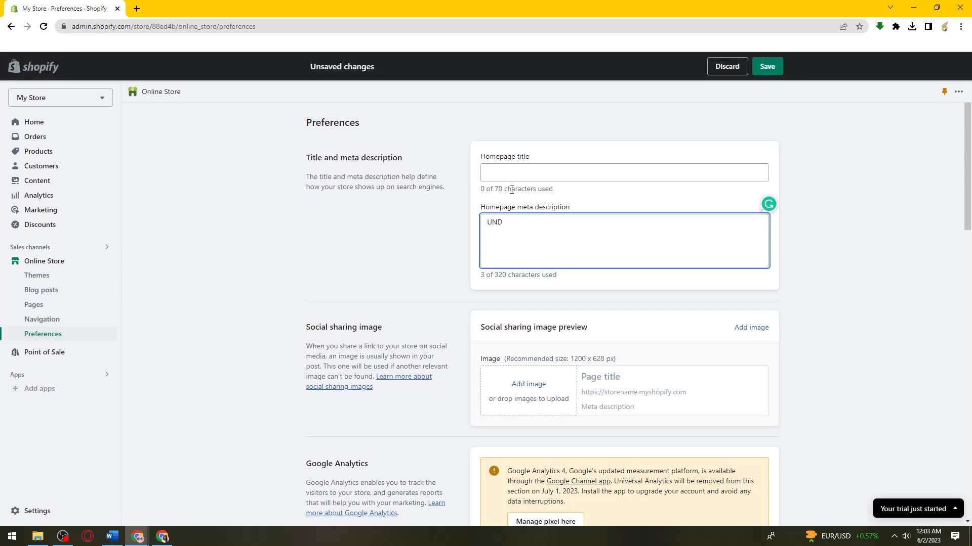
type("STORE IS")
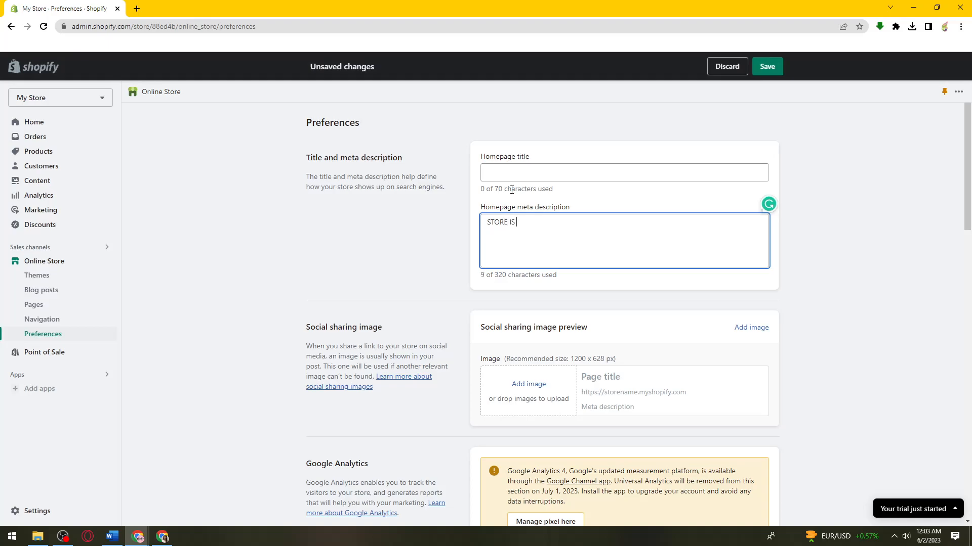
type("UNDER")
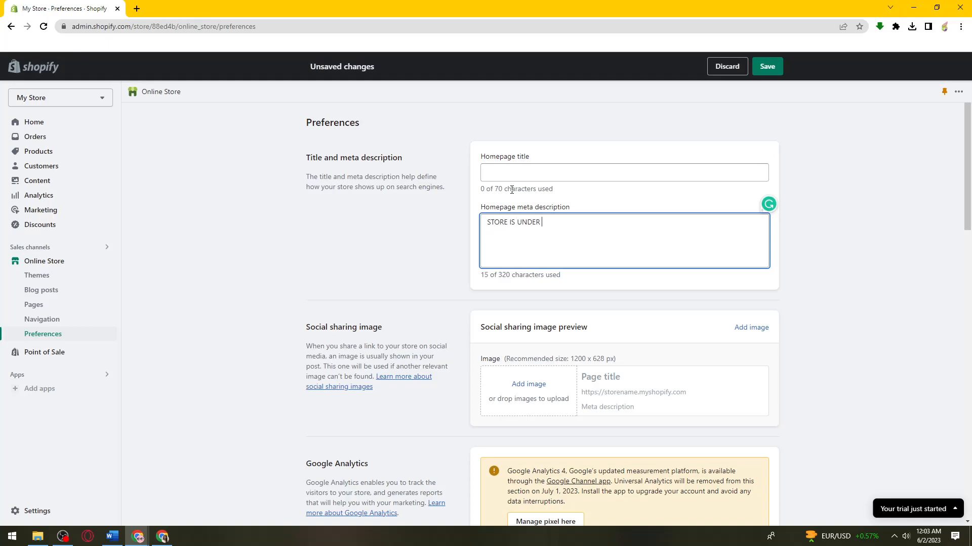
type("CONSTRUCTIO")
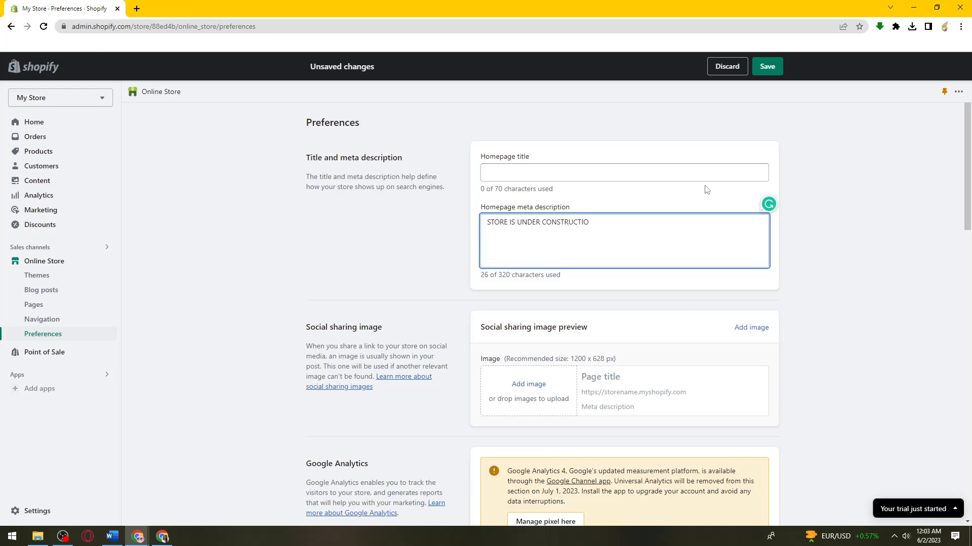
- Set the homepage title to 'WARNING' and save the preferences
left_click(623, 172)
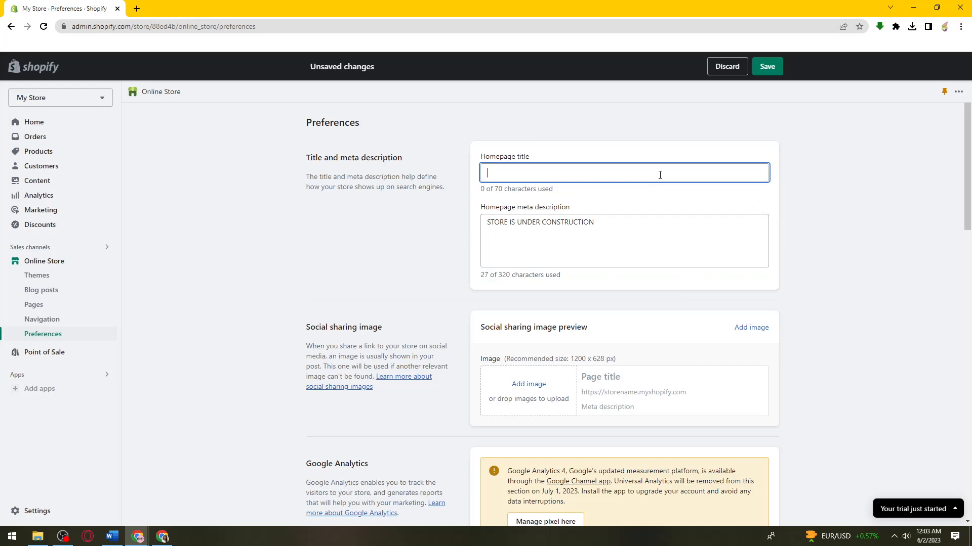
type("WARNING")
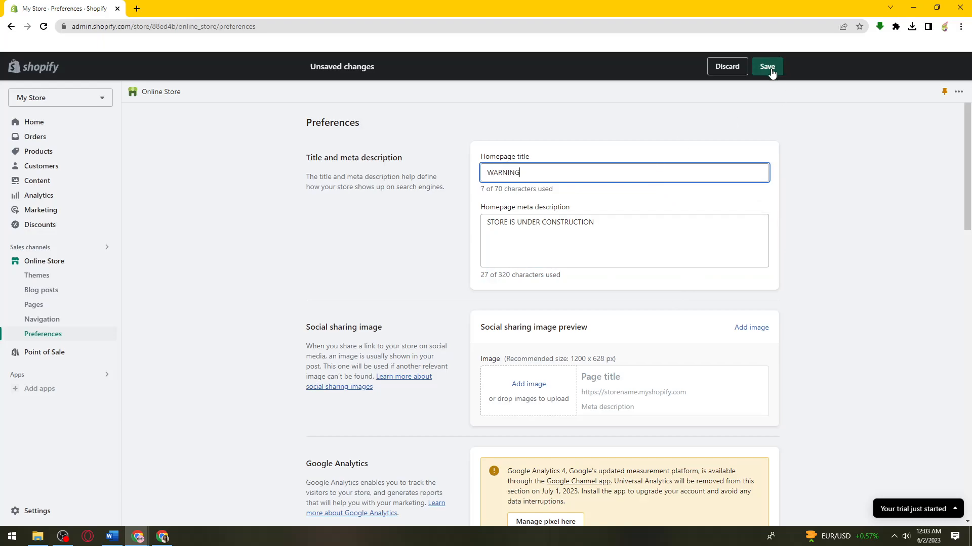
mouse_move(761, 77)
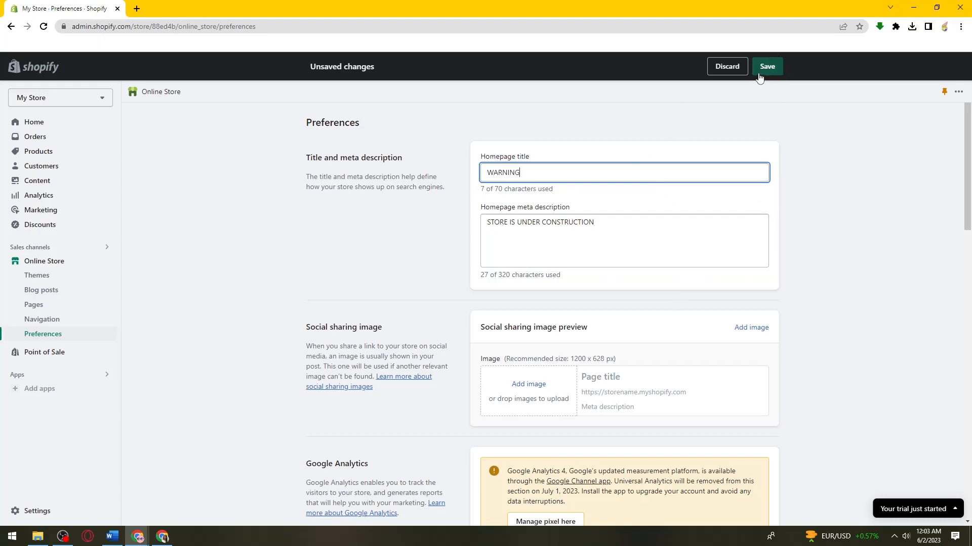
left_click(767, 67)
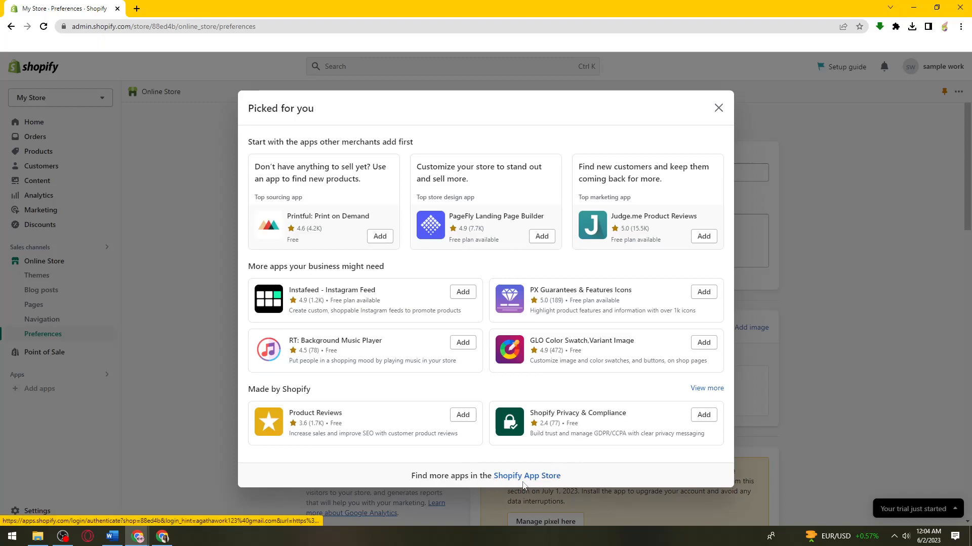
- Open the full Shopify App Store from the Picked for you dialog
left_click(528, 476)
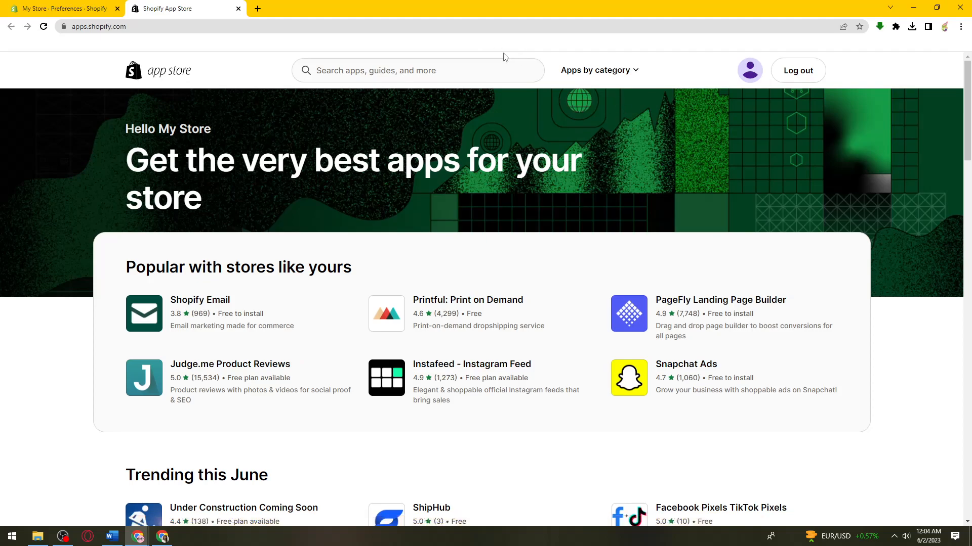
- Search for PageFly, open the PageFly Landing Page Builder listing, and add it
type("PAGEFLY")
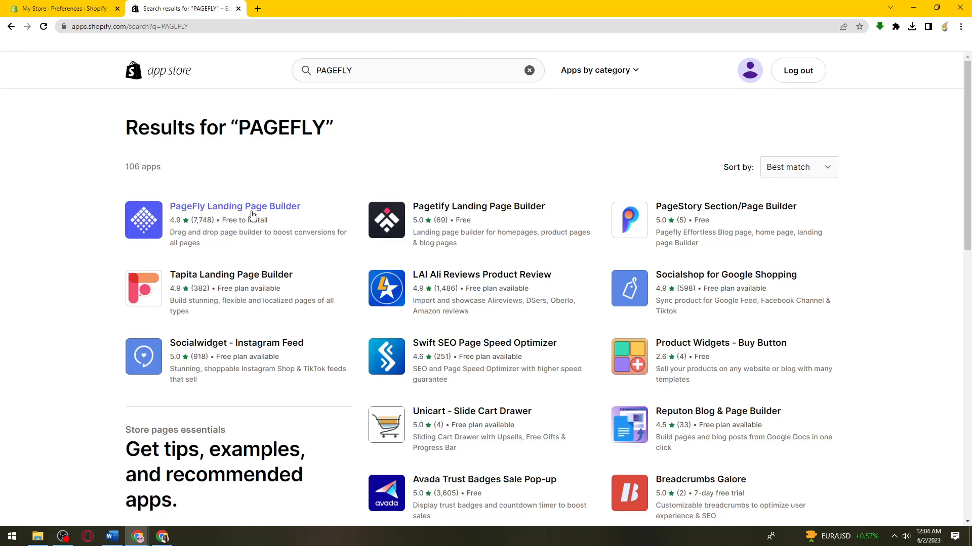
left_click(234, 206)
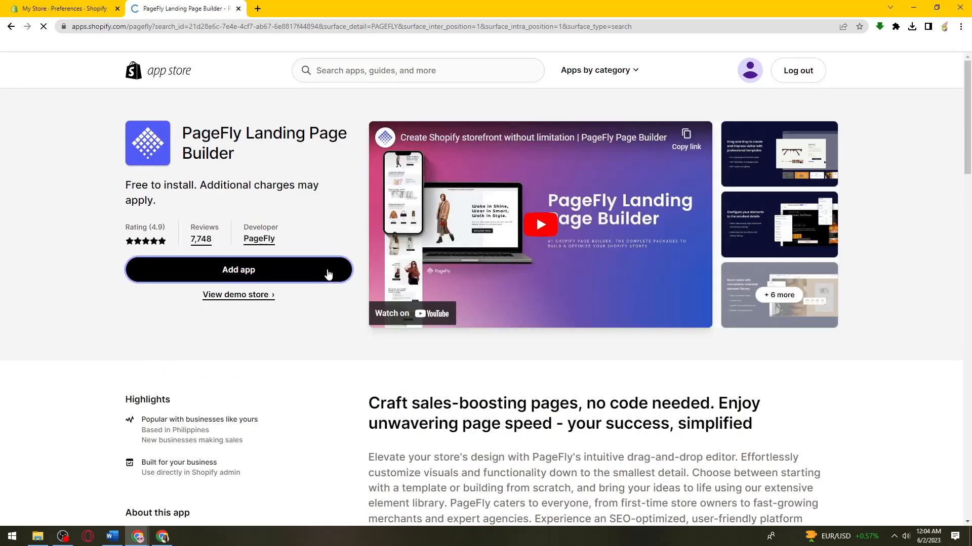
left_click(238, 270)
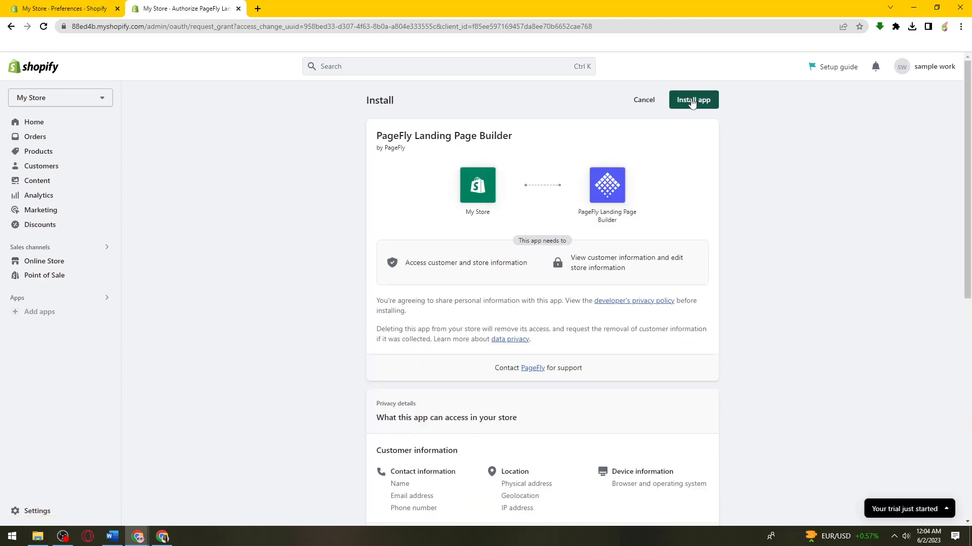
- Approve installing PageFly Landing Page Builder on My Store
left_click(692, 100)
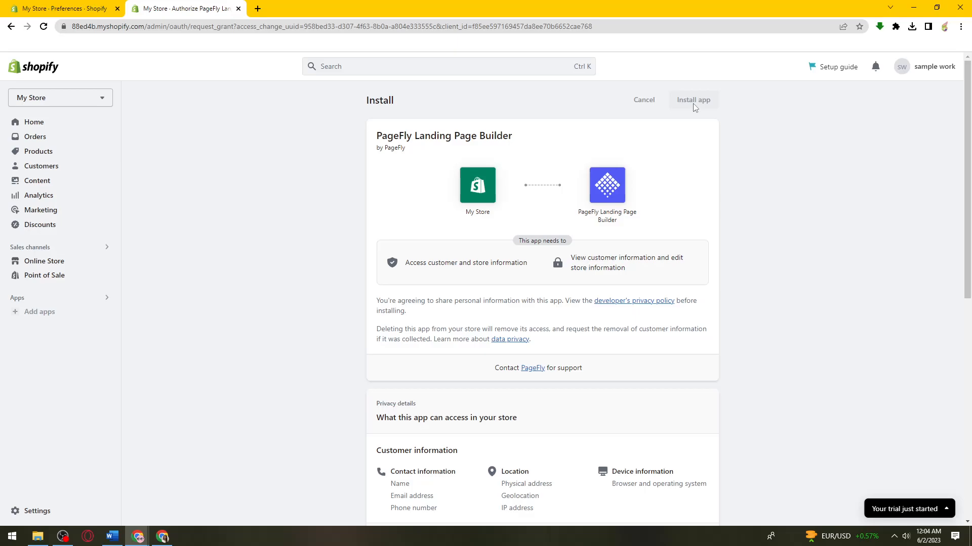
left_click(692, 99)
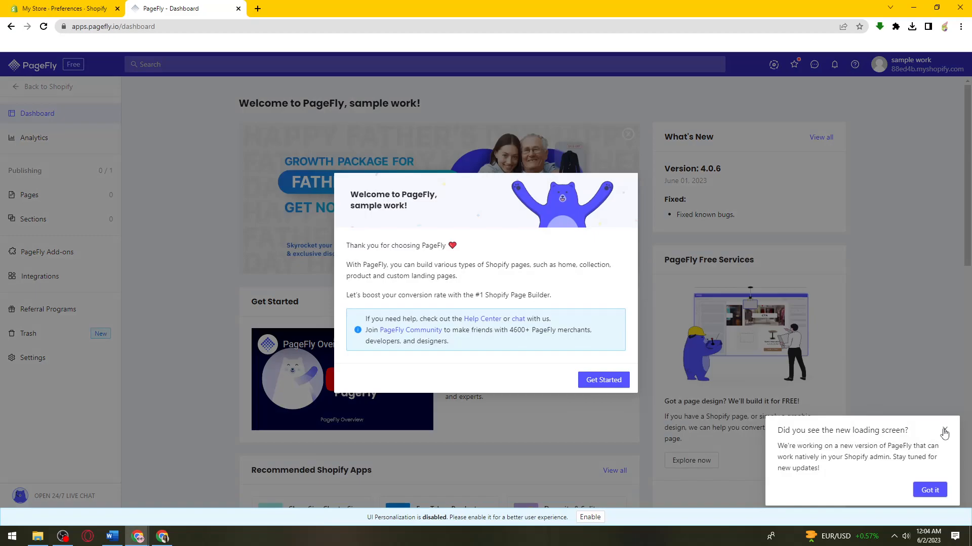
- Dismiss PageFly's welcome message with Get Started and browse the dashboard
left_click(602, 380)
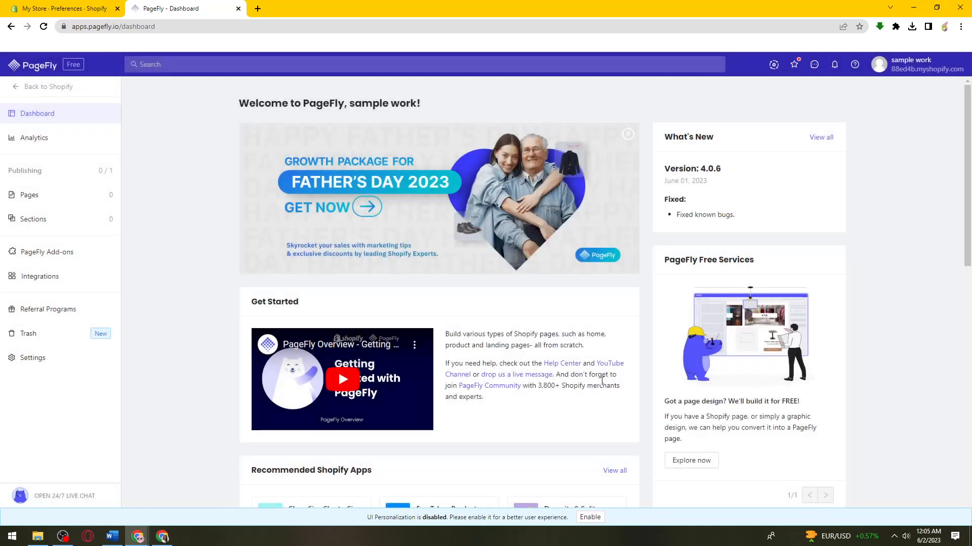
scroll("down", 3)
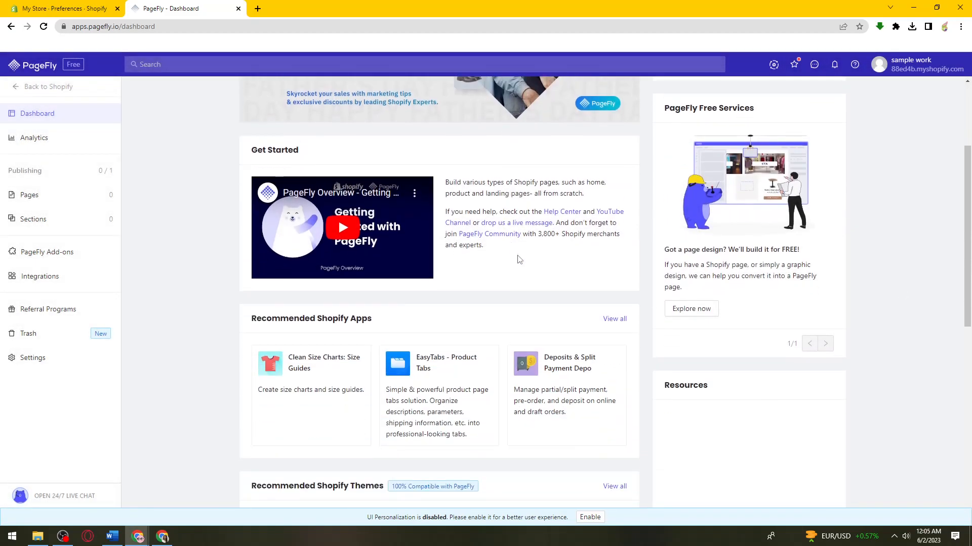
scroll("down", 3)
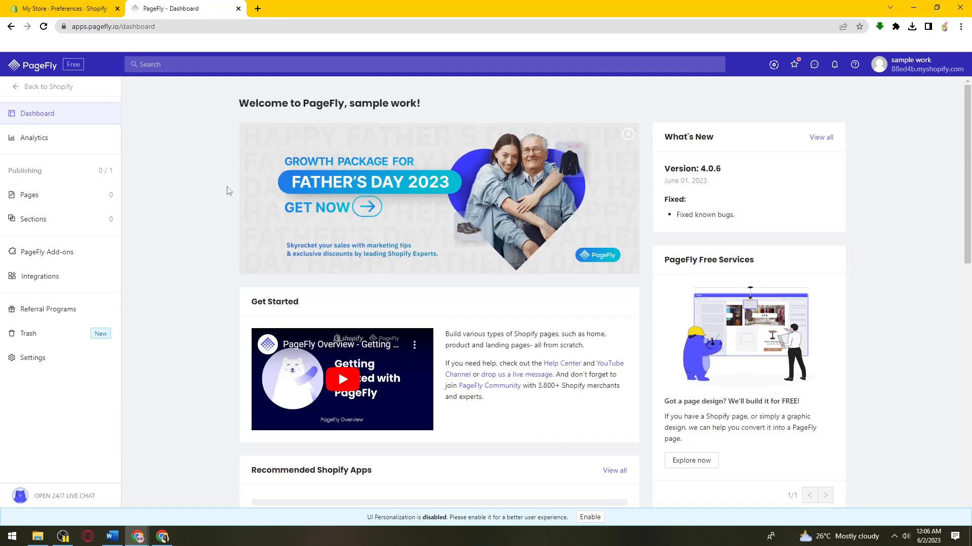
mouse_move(126, 303)
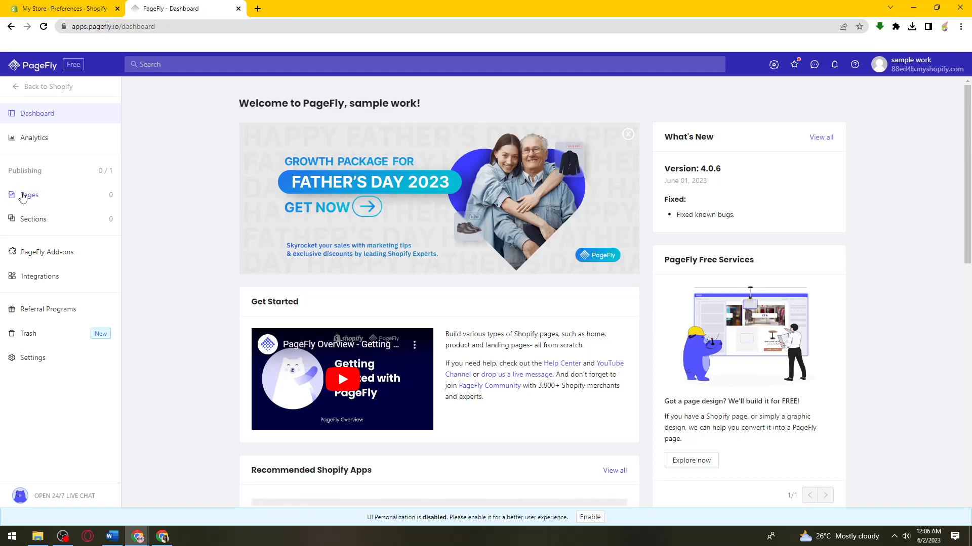
- Under Pages > Password Pages, start a page from the Under construction template
left_click(28, 195)
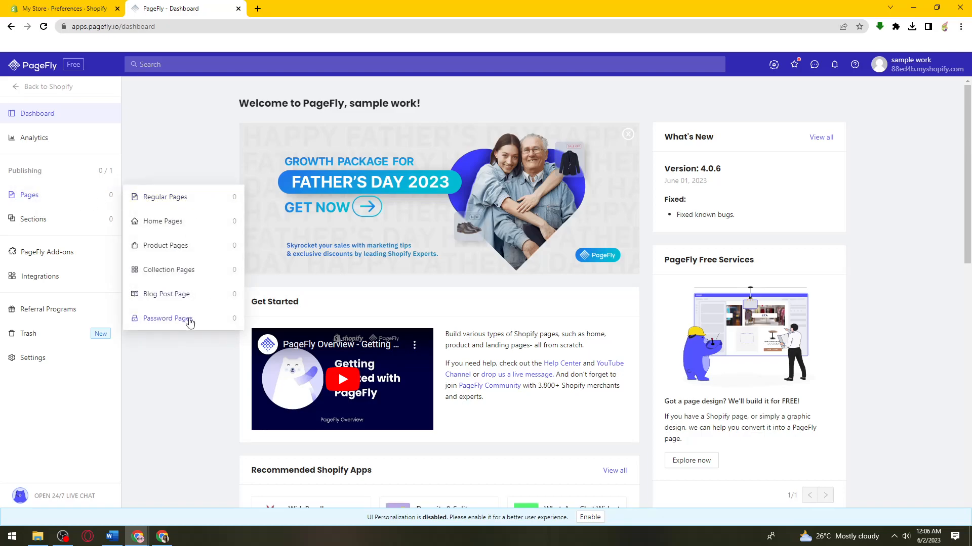
left_click(168, 318)
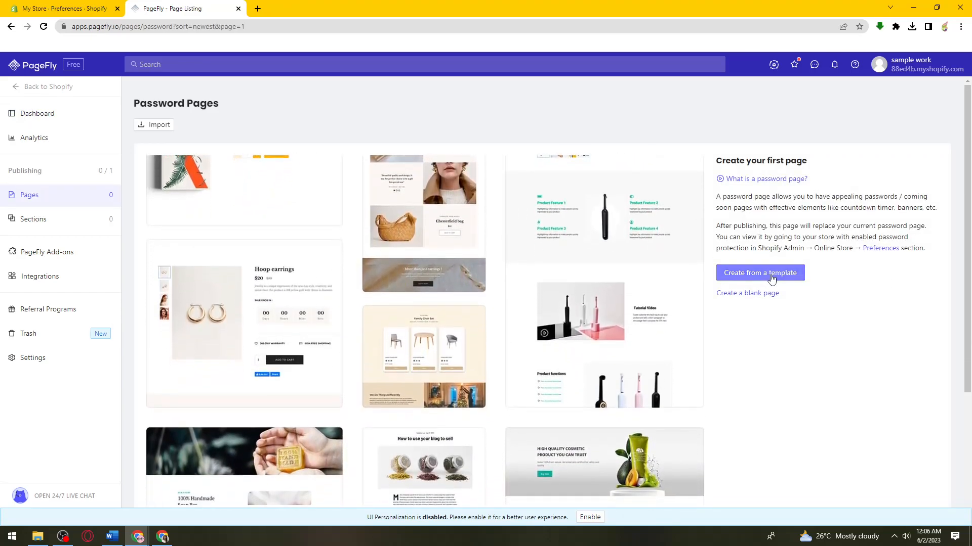
left_click(759, 273)
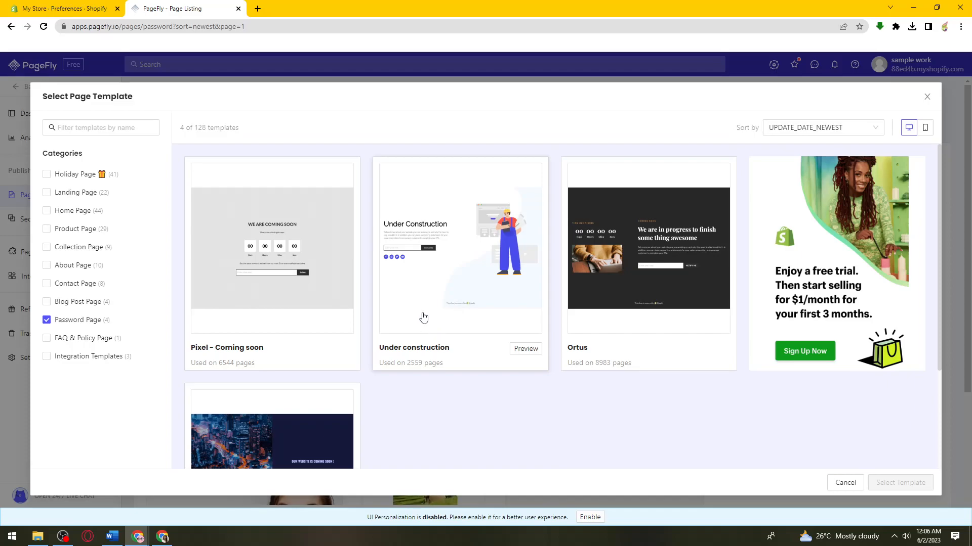
left_click(460, 260)
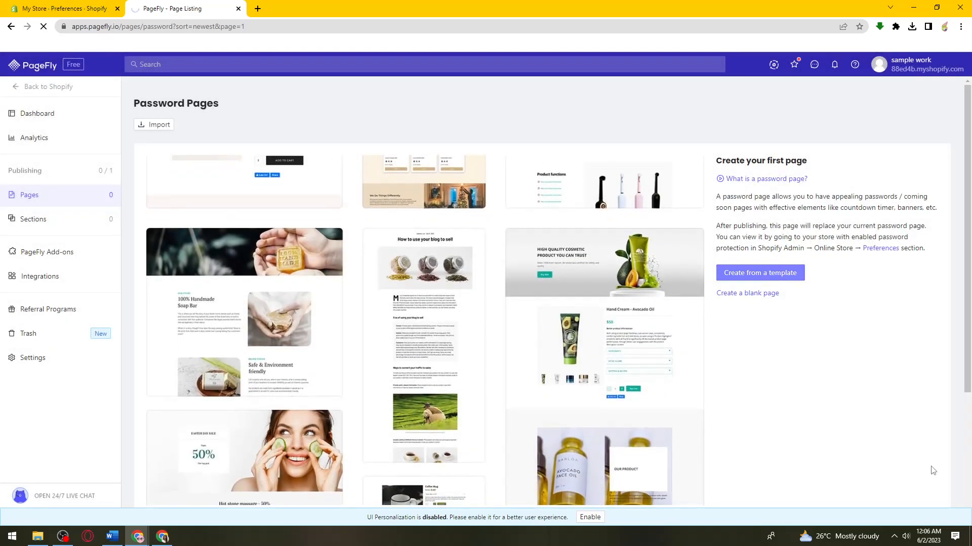
left_click(759, 273)
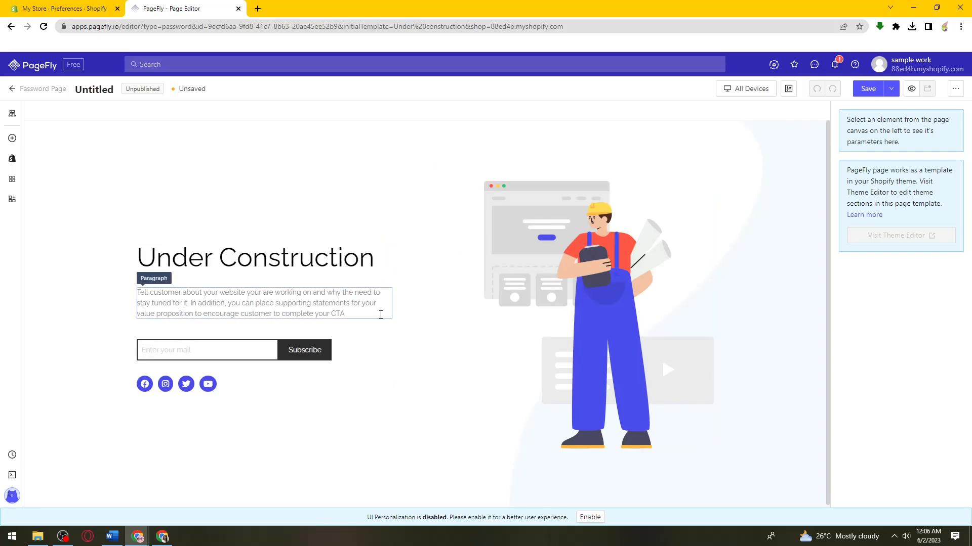
left_click(260, 303)
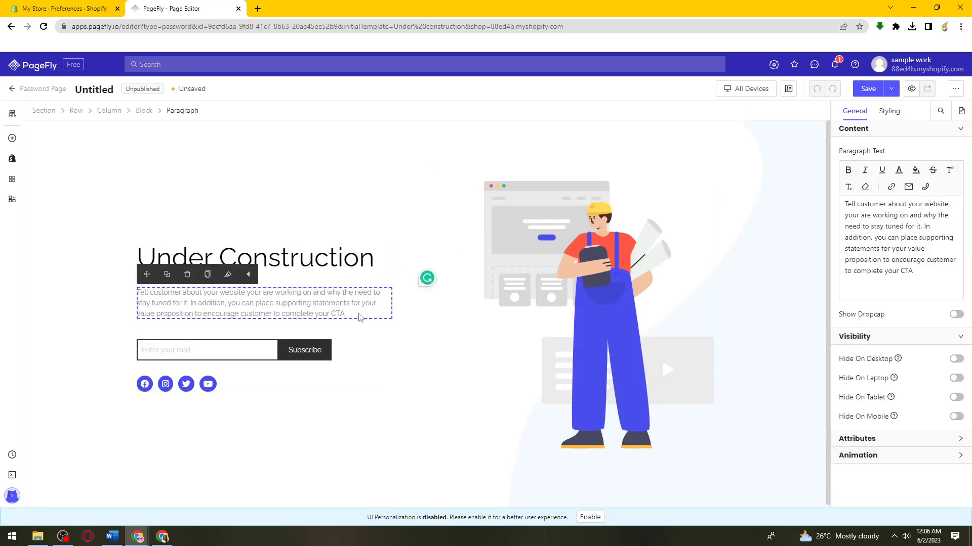
left_click(254, 257)
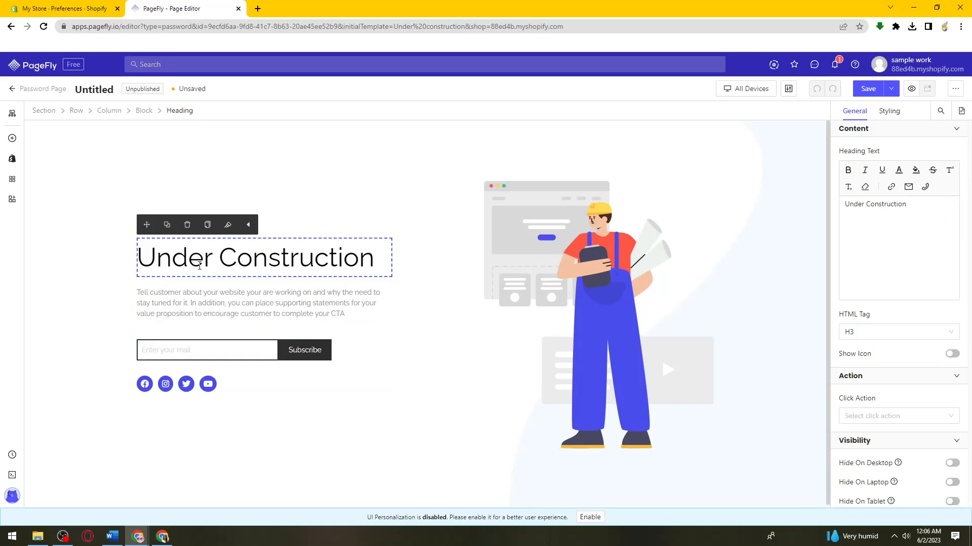
mouse_move(728, 113)
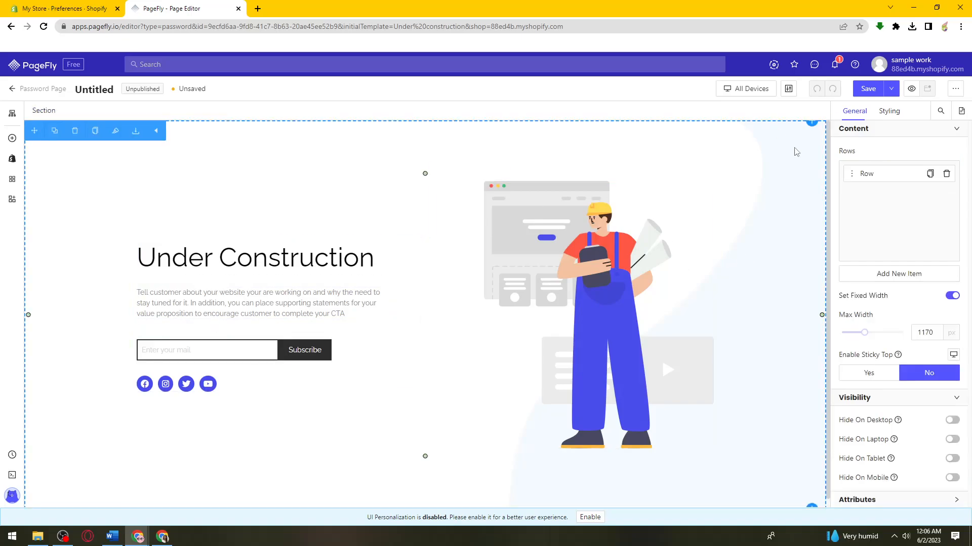
mouse_move(933, 105)
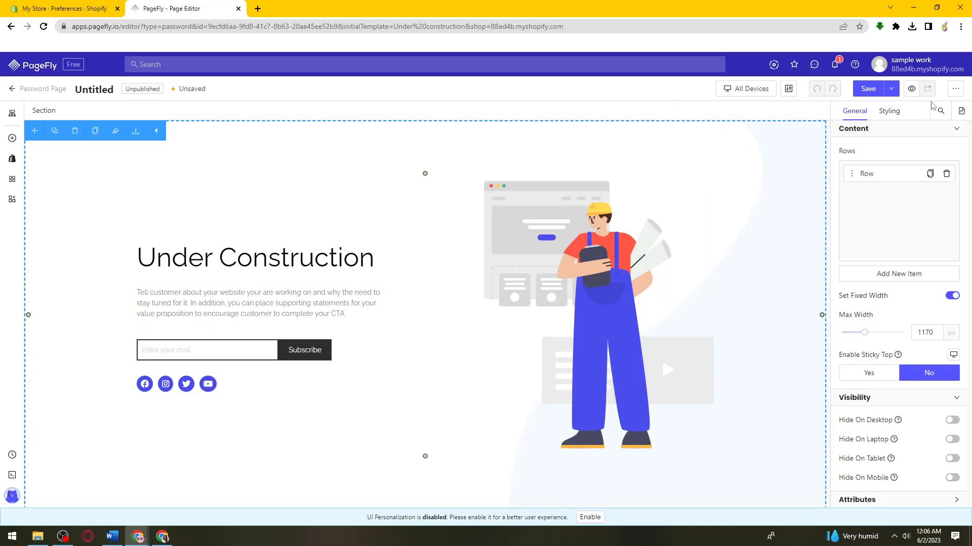
- Replace the Untitled page title with 'UNDER CONSTRUCTION' and save the page
left_click(867, 88)
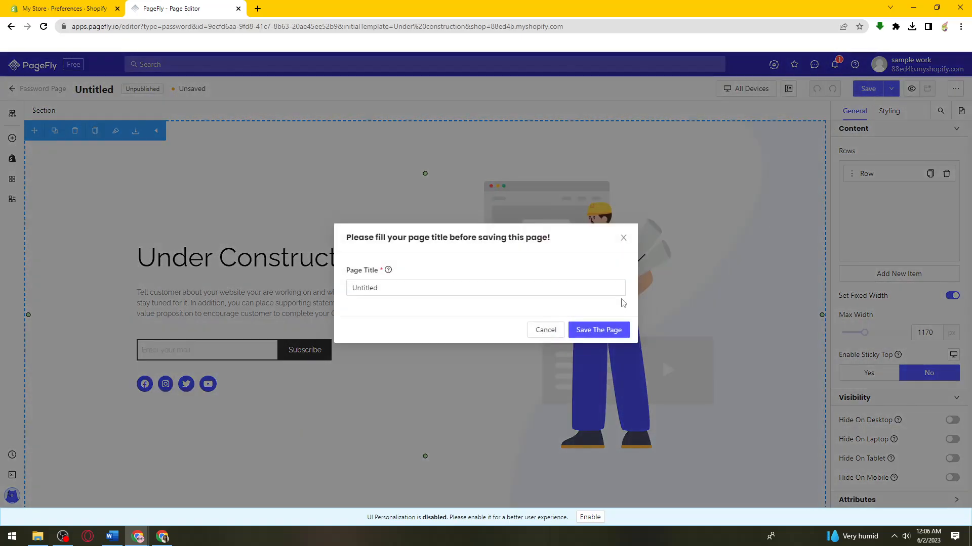
left_click(485, 287)
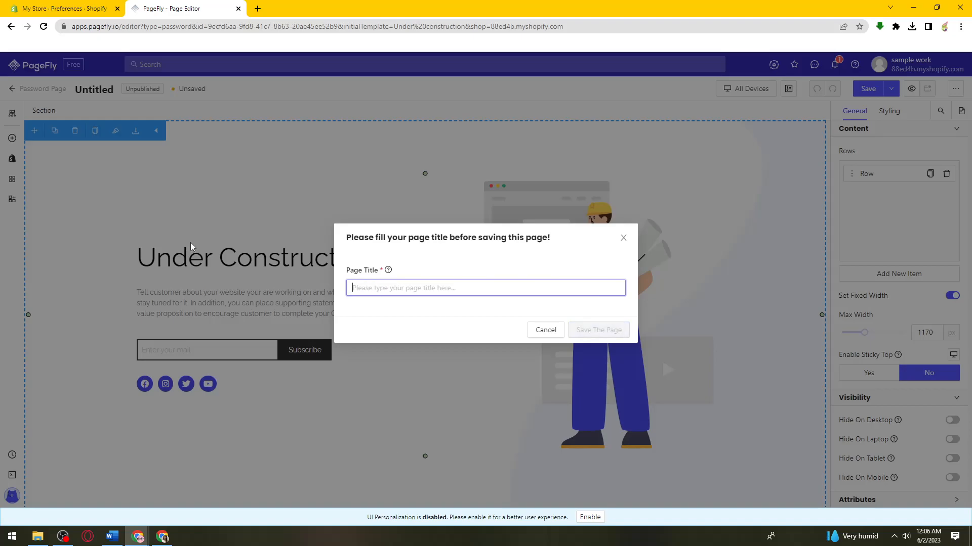
type("U")
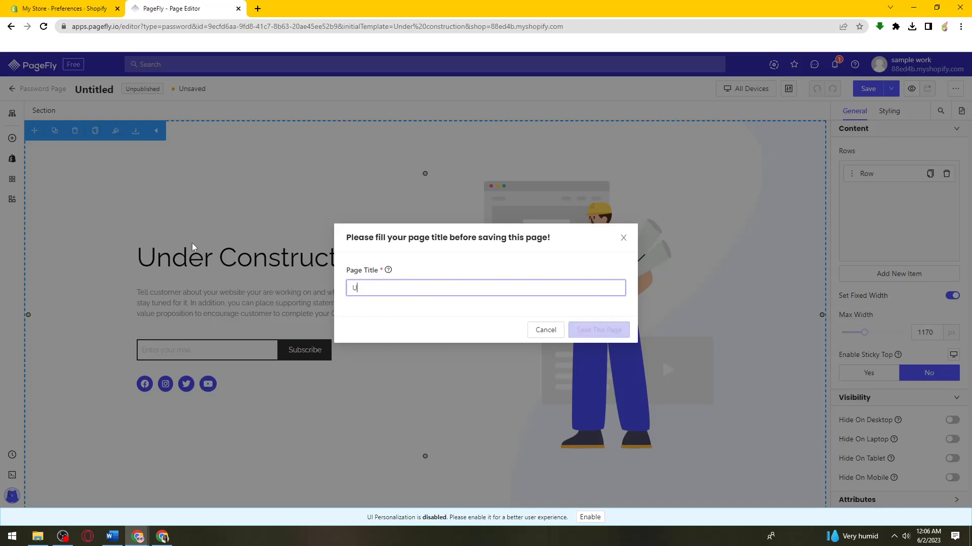
type("NDER CONSTRU")
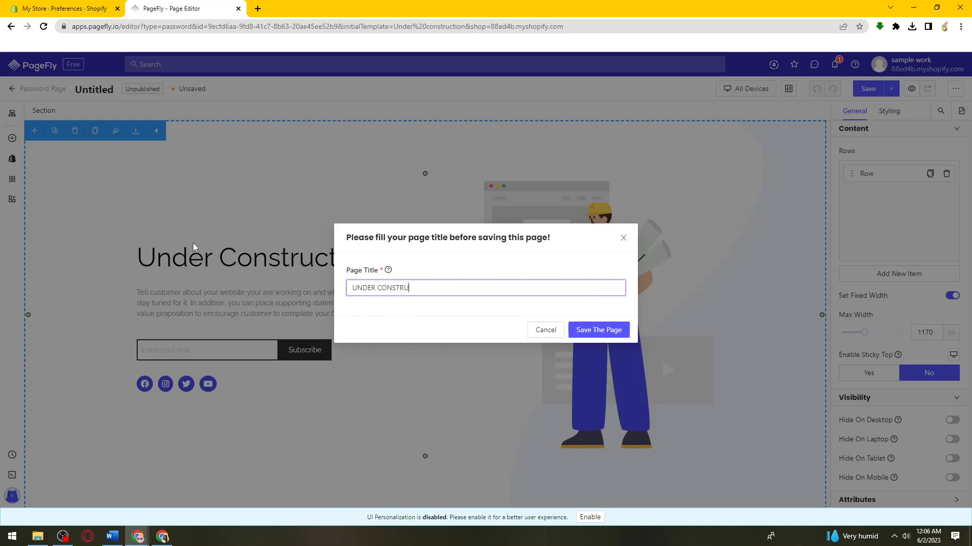
type("CTI")
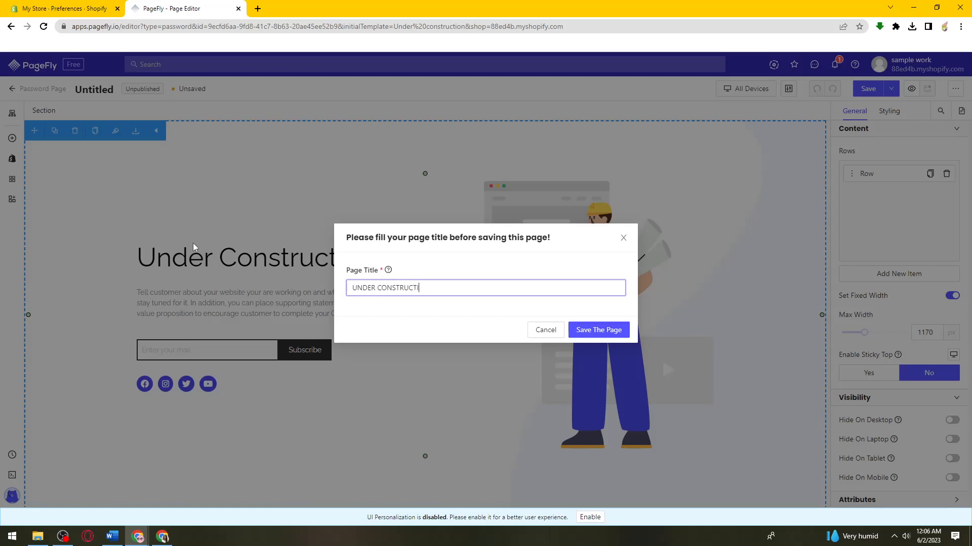
left_click(597, 330)
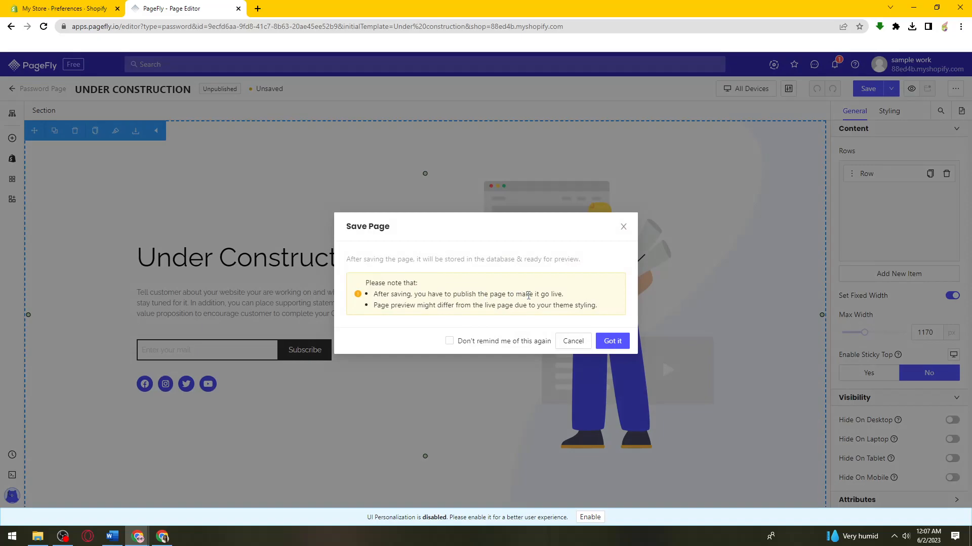
left_click_drag(376, 293, 443, 293)
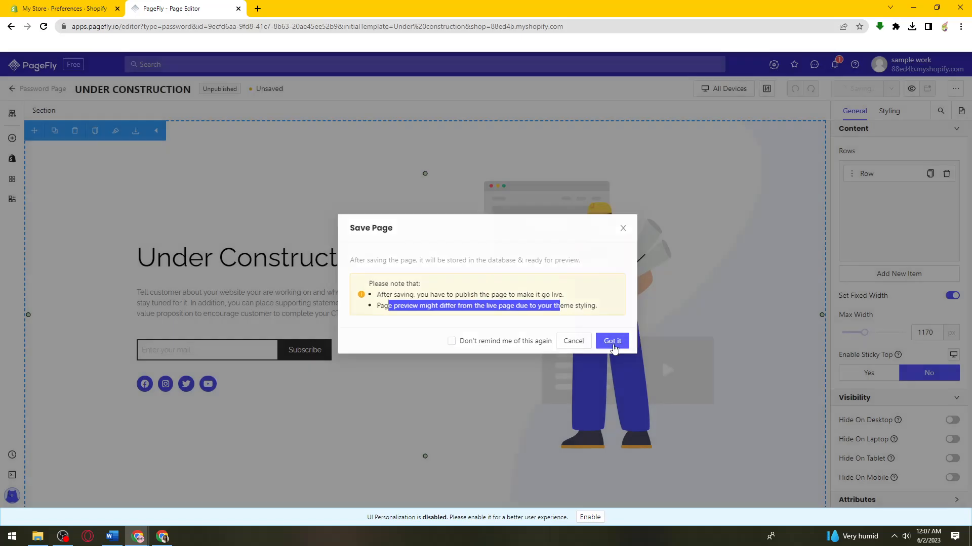
- Acknowledge the save notice with Got it, then choose Publish in the top bar
left_click(611, 341)
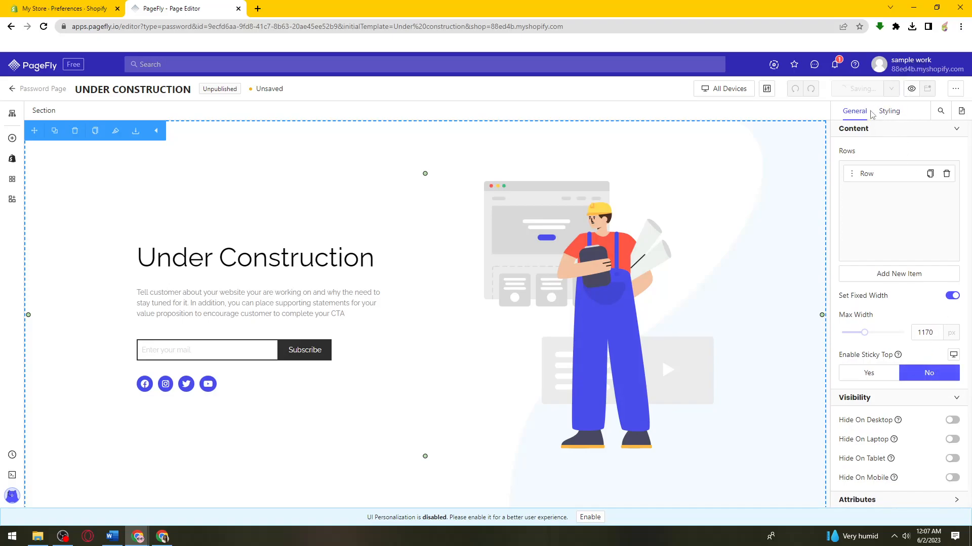
mouse_move(956, 88)
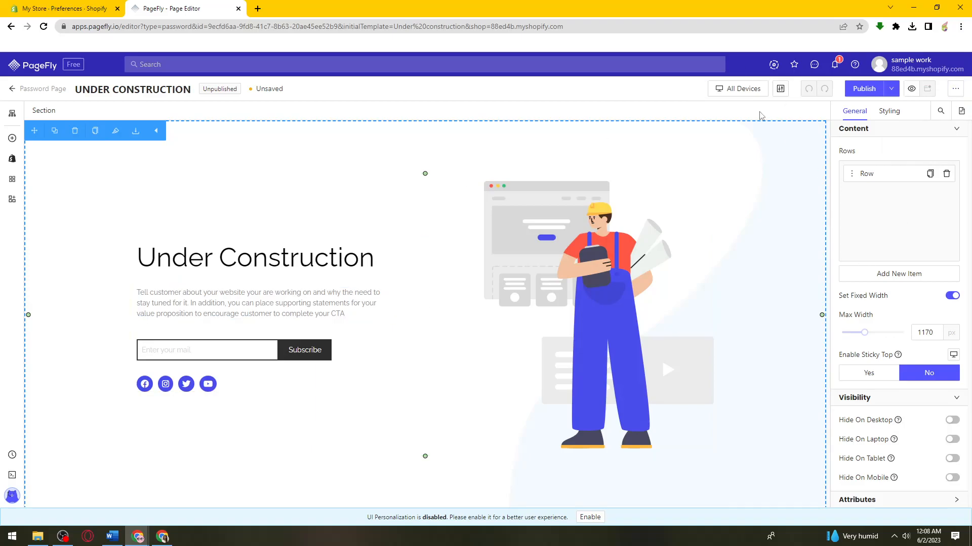
left_click(863, 88)
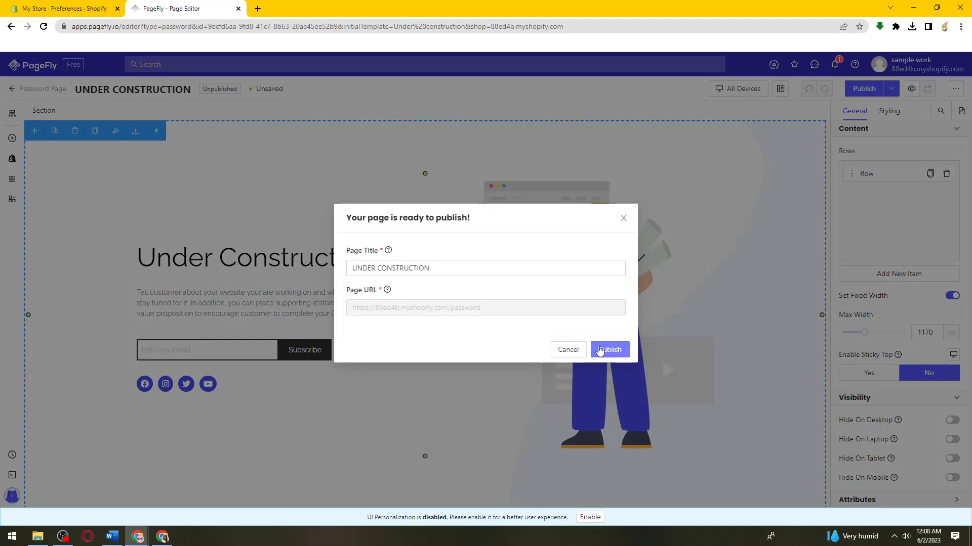
mouse_move(374, 320)
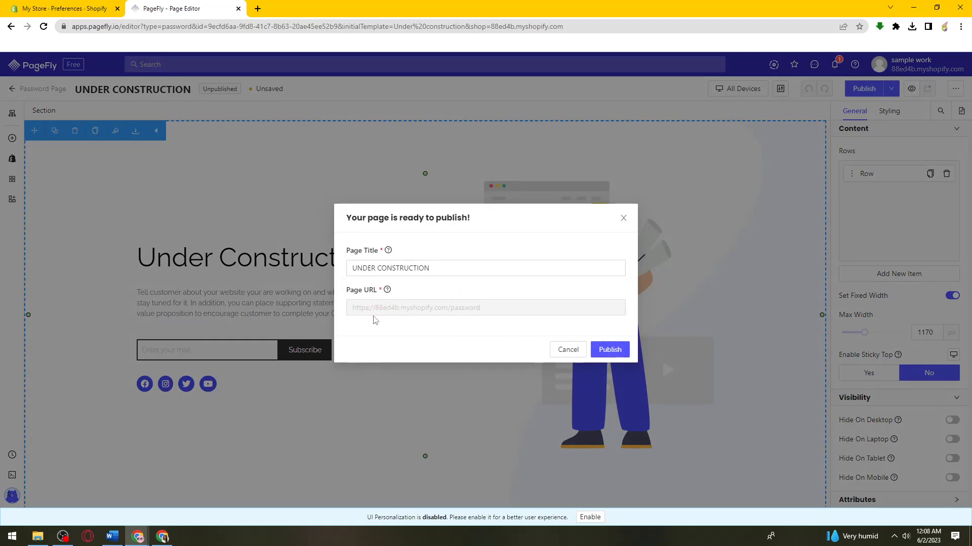
mouse_move(609, 350)
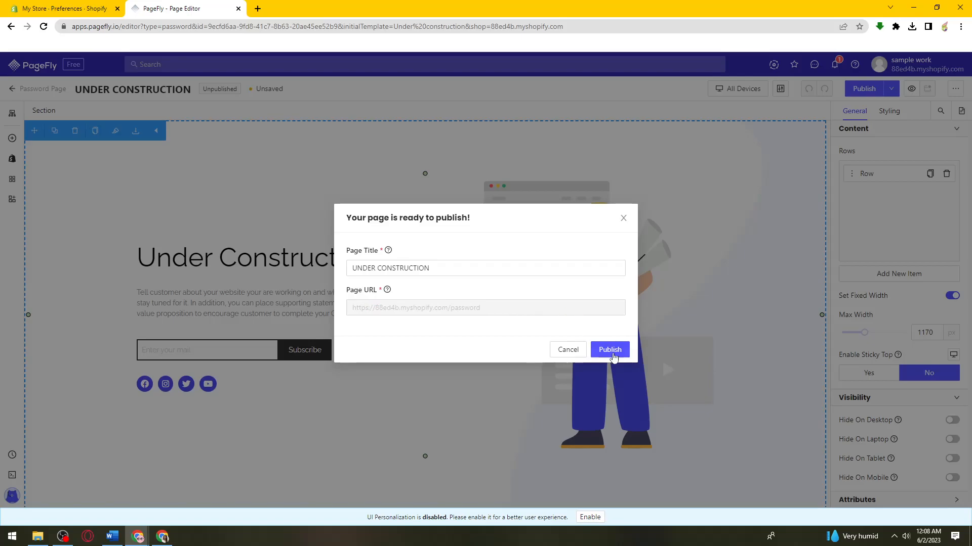
- Confirm Publish in the 'Your page is ready to publish!' dialog
left_click(609, 350)
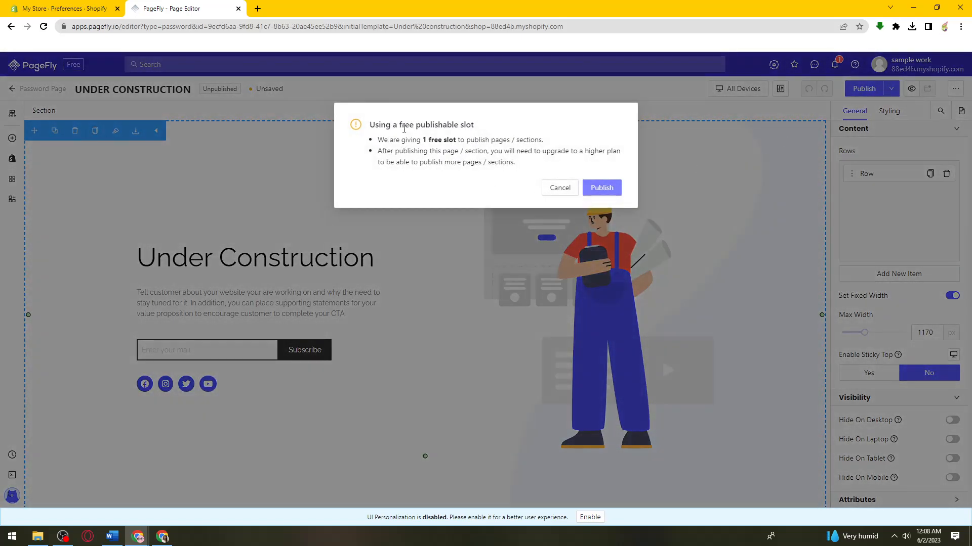
mouse_move(392, 149)
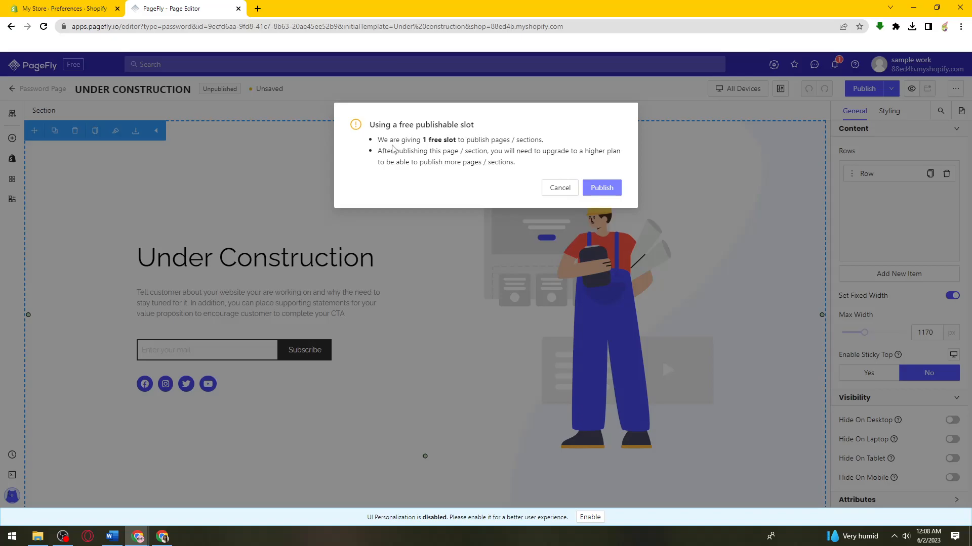
mouse_move(483, 136)
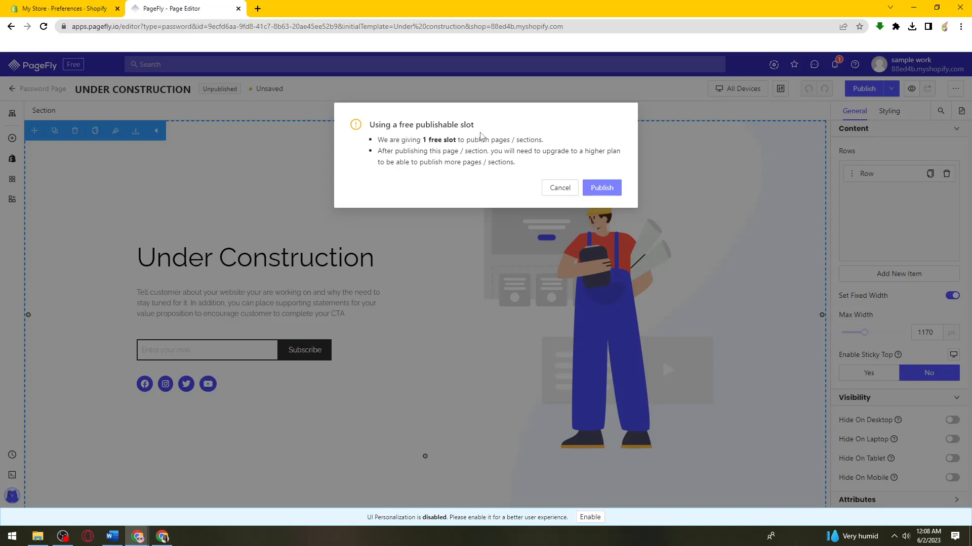
mouse_move(580, 257)
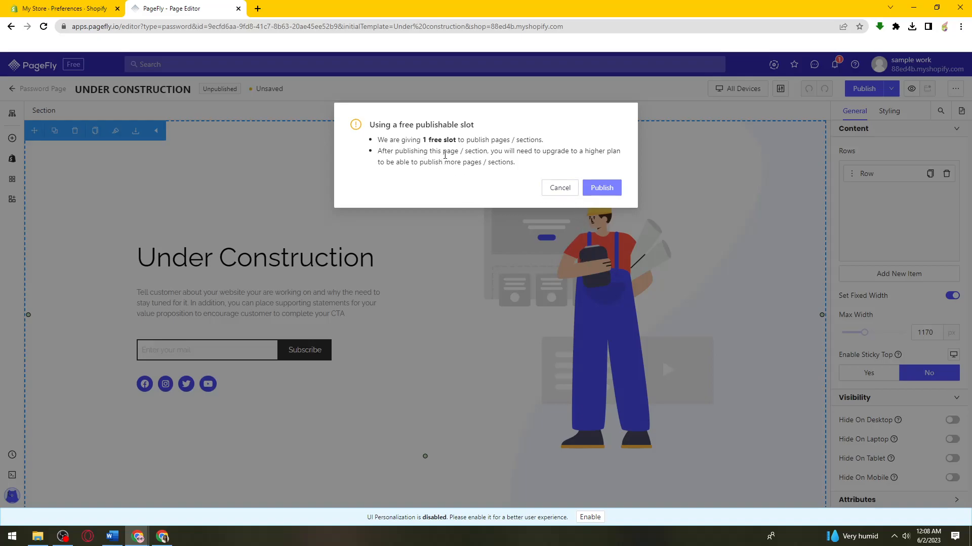
mouse_move(530, 154)
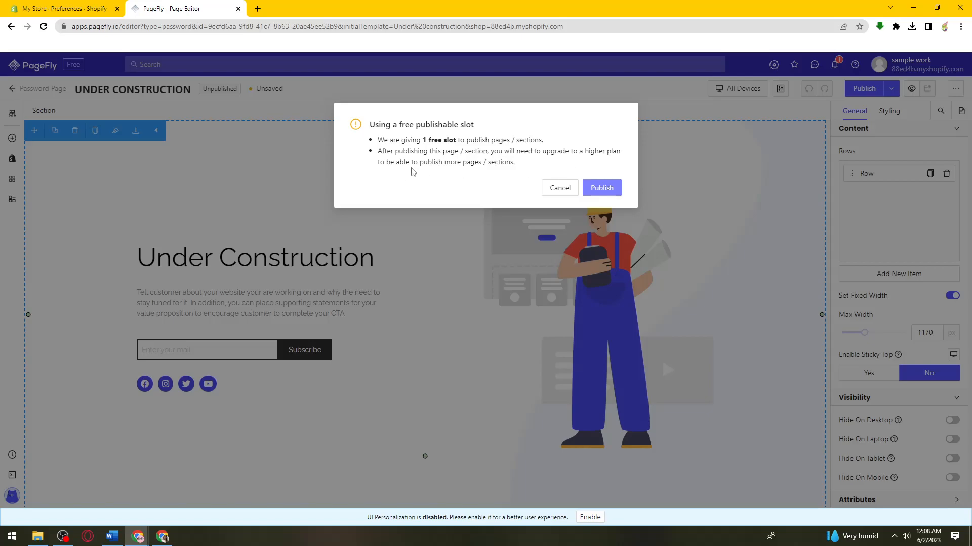
mouse_move(575, 172)
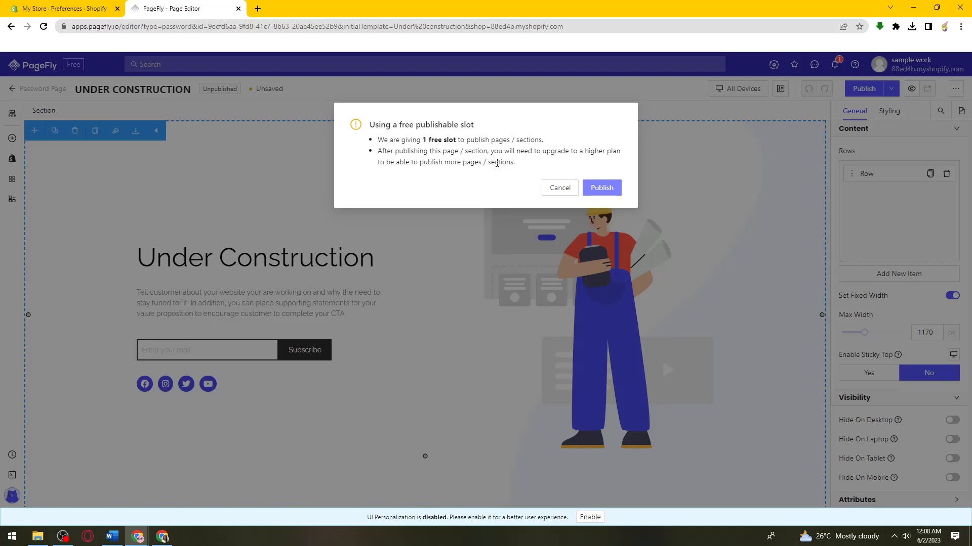
mouse_move(500, 142)
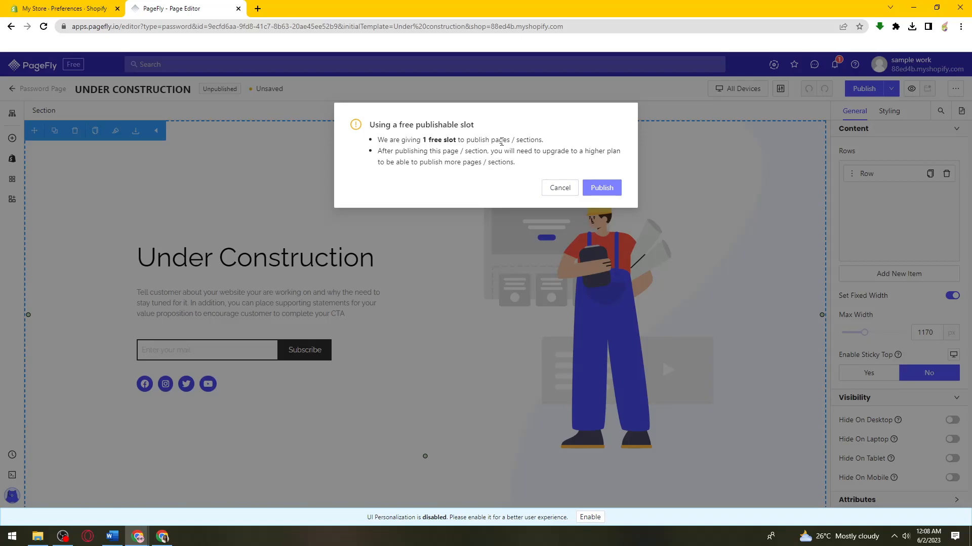
mouse_move(195, 59)
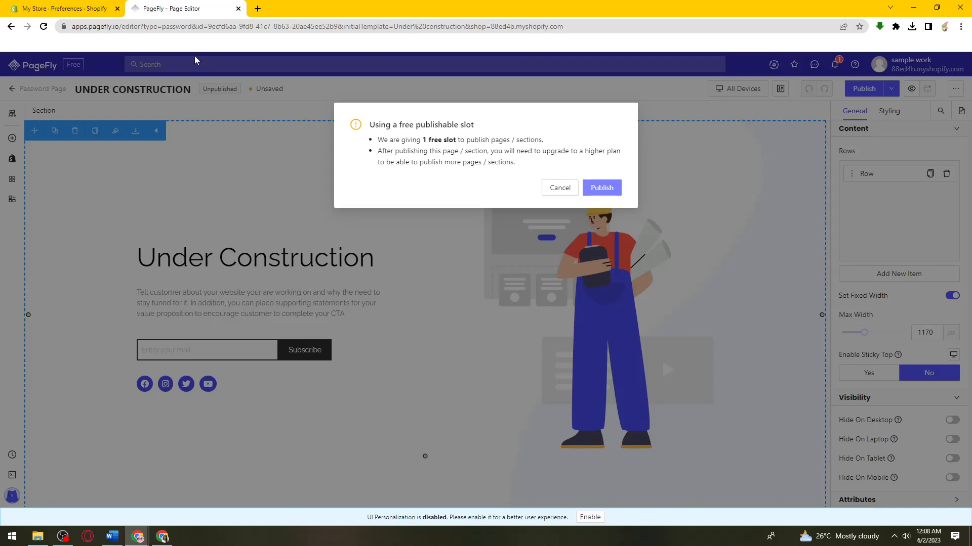
mouse_move(606, 171)
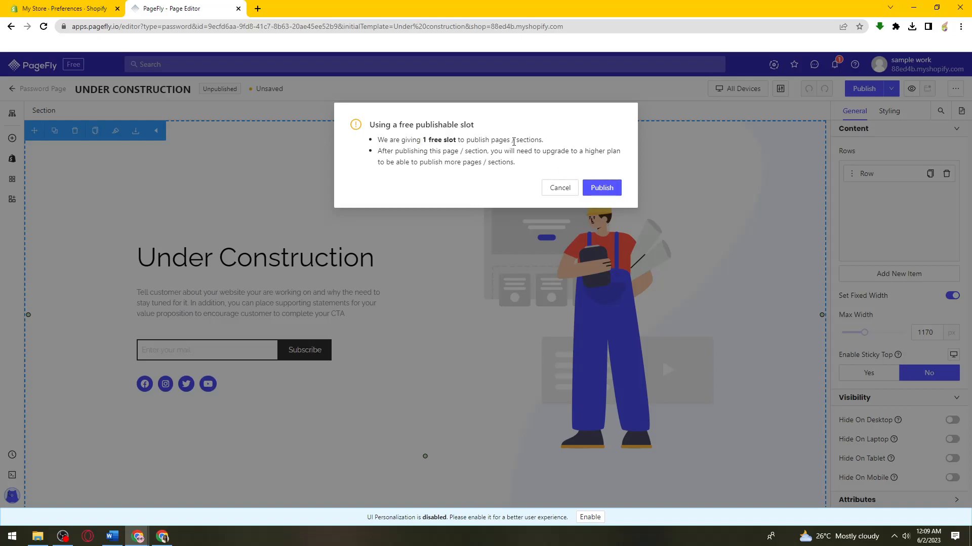
mouse_move(582, 195)
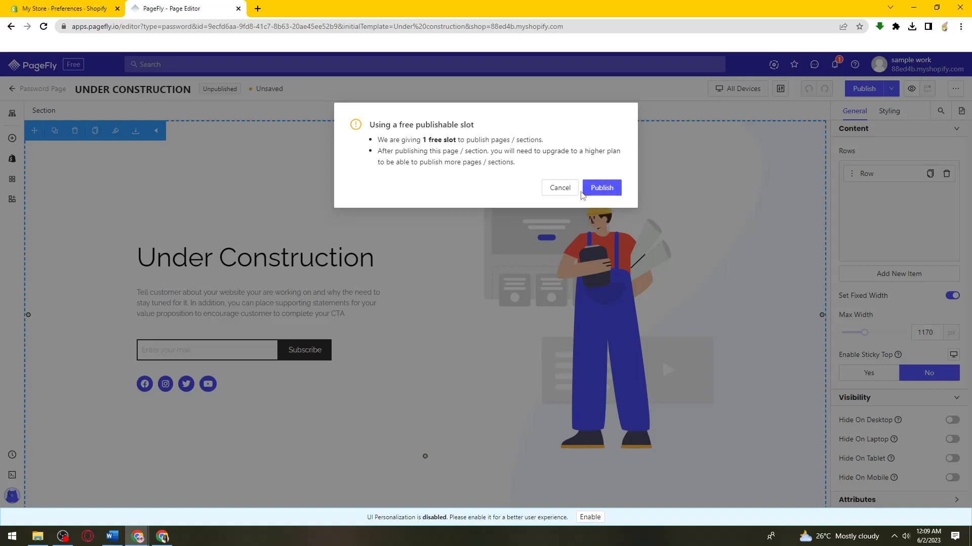
mouse_move(297, 232)
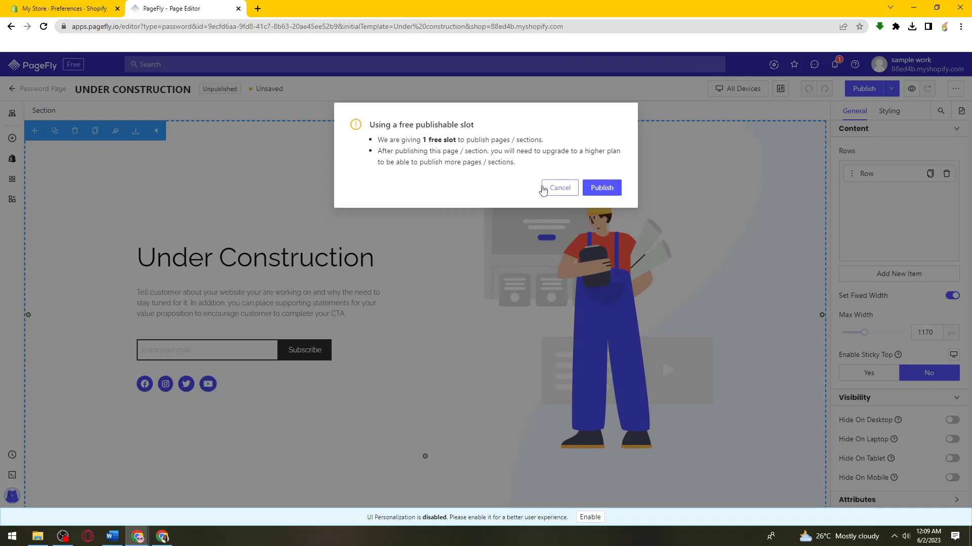
mouse_move(71, 305)
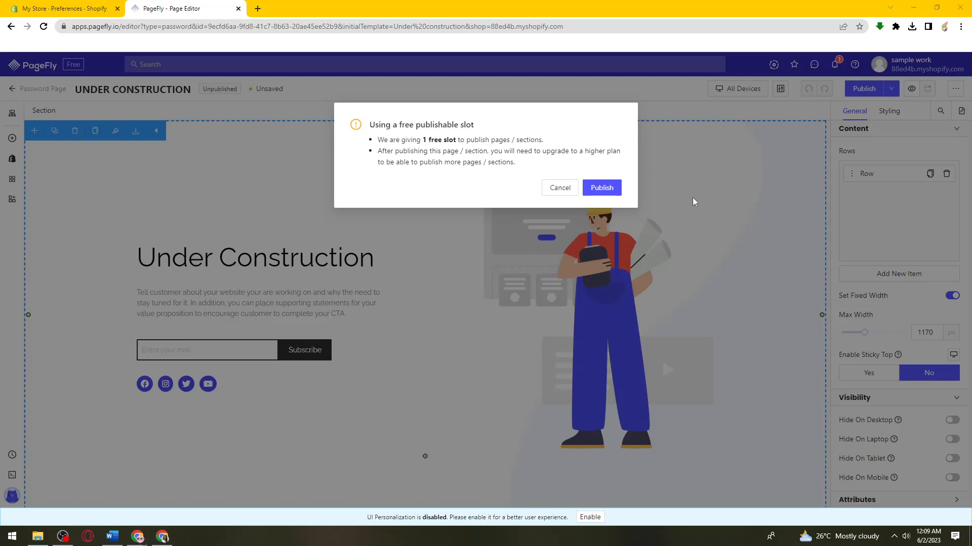
mouse_move(661, 229)
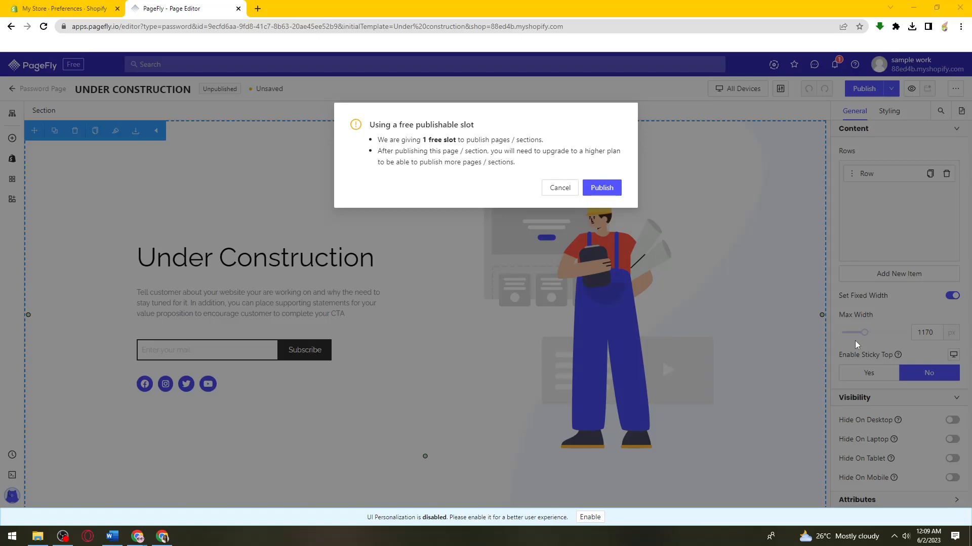
mouse_move(856, 345)
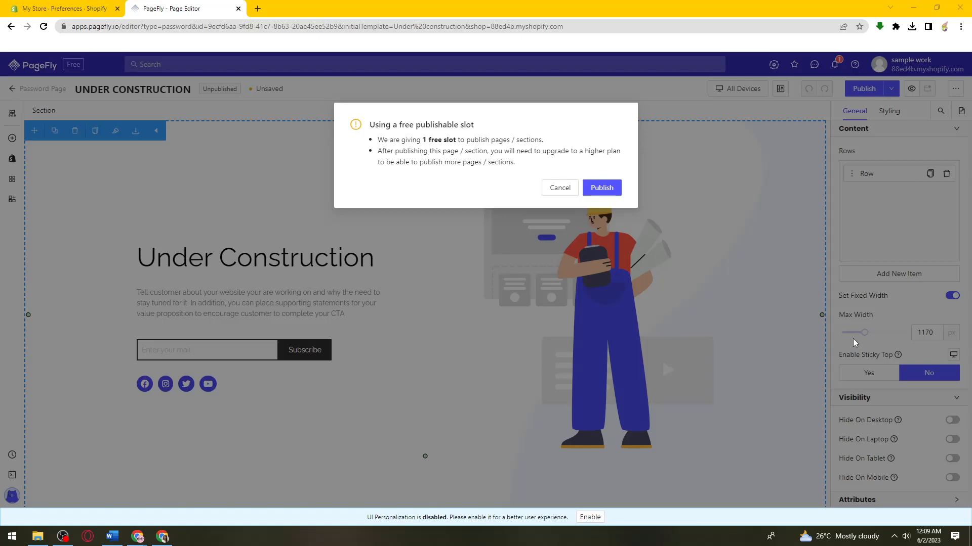
mouse_move(501, 371)
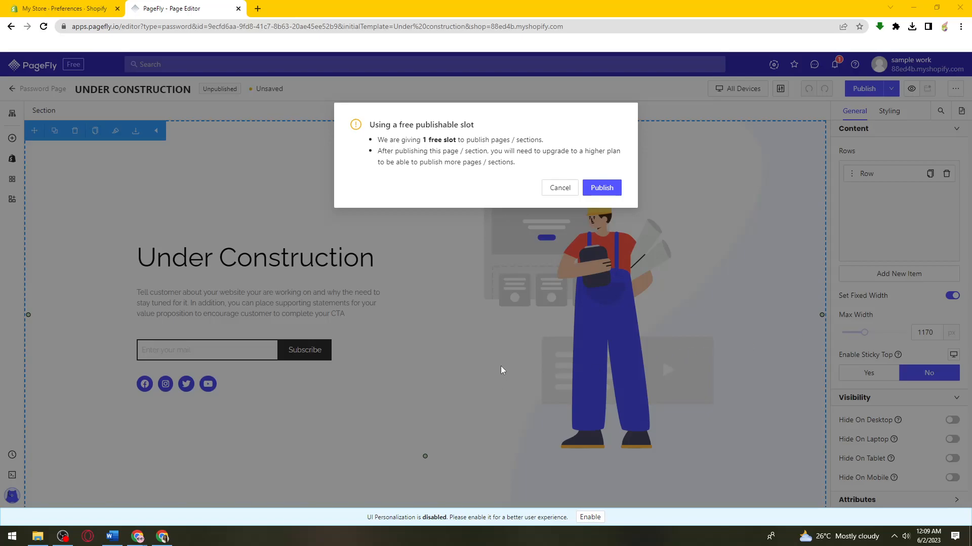